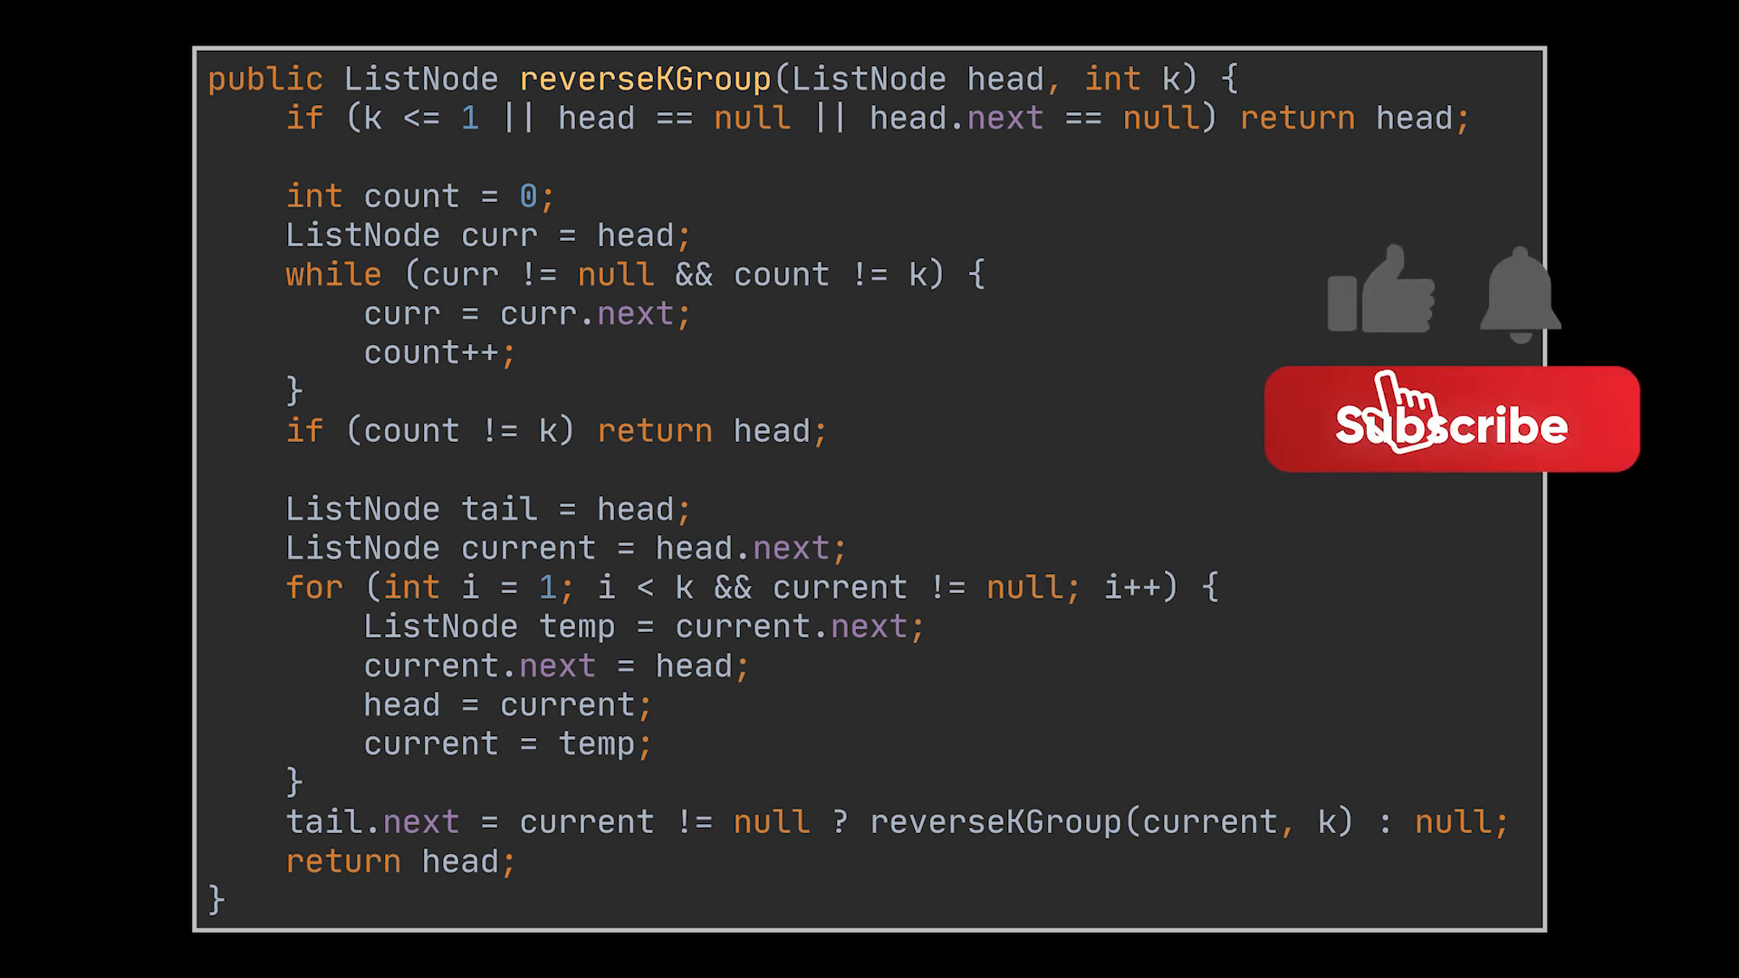
pyautogui.click(1452, 419)
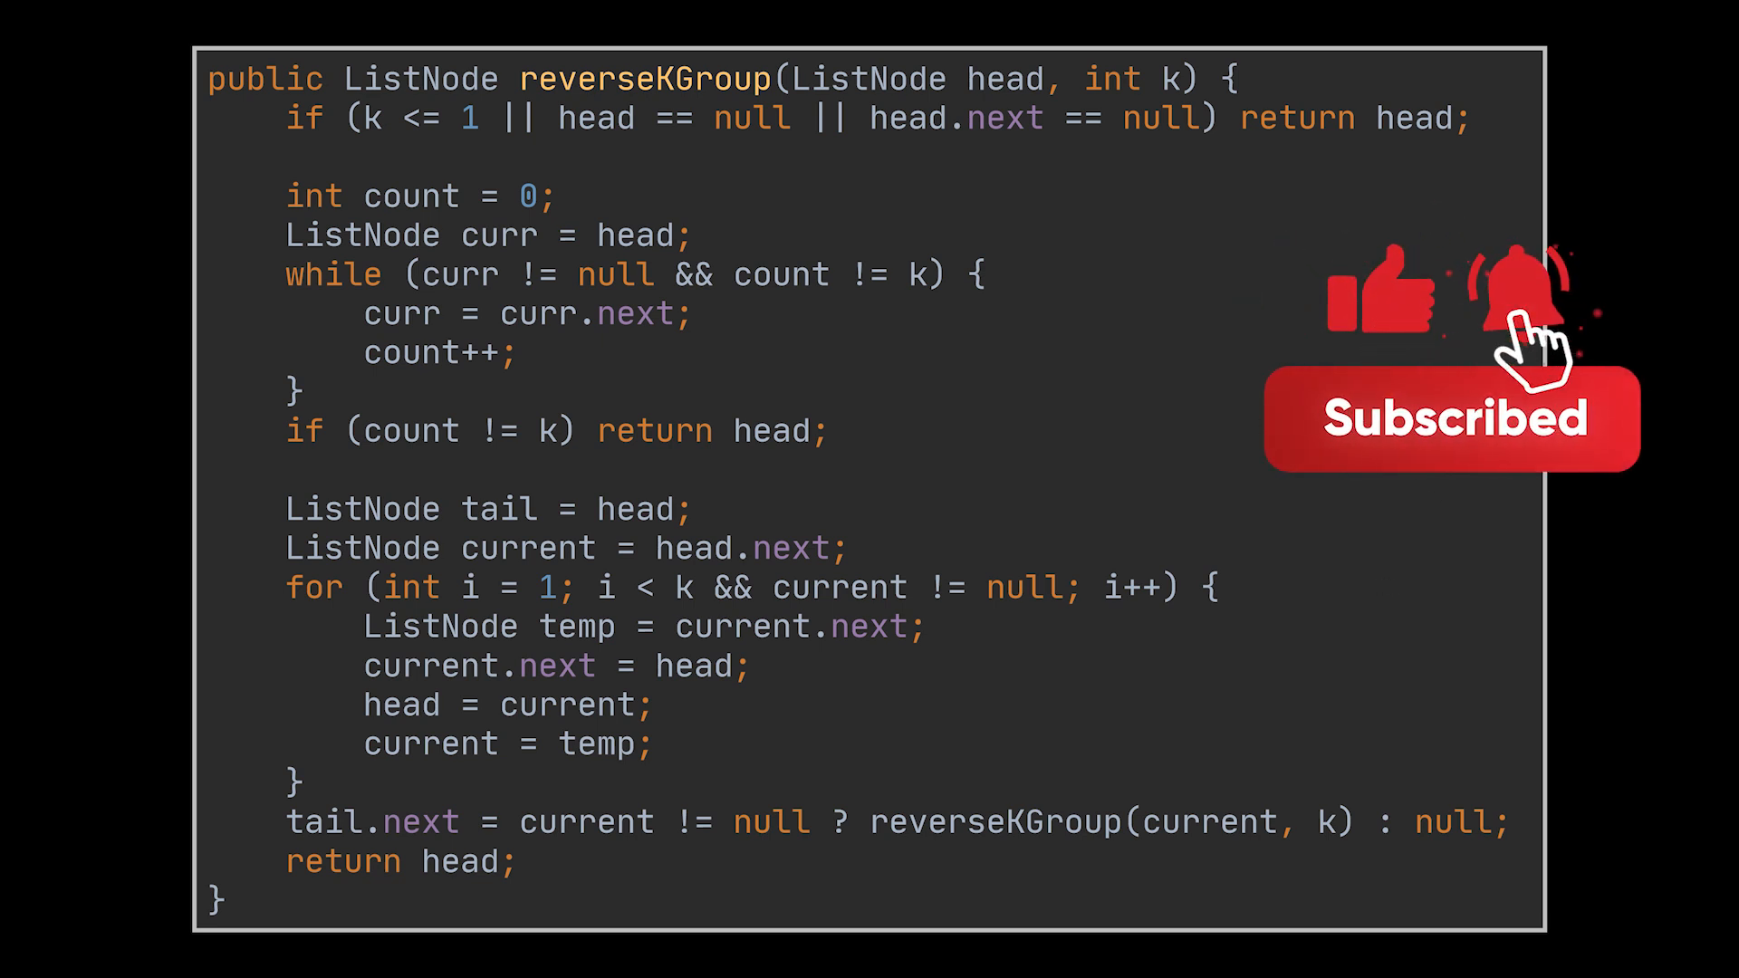